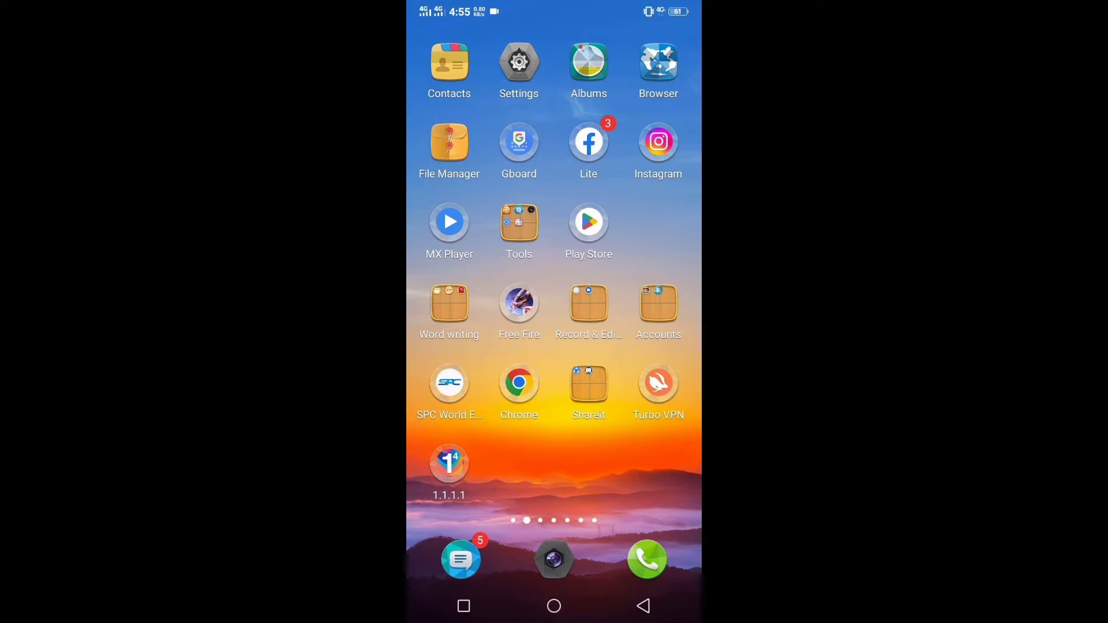
Launch Settings from the home screen and scroll its main list down to More settings
click(658, 141)
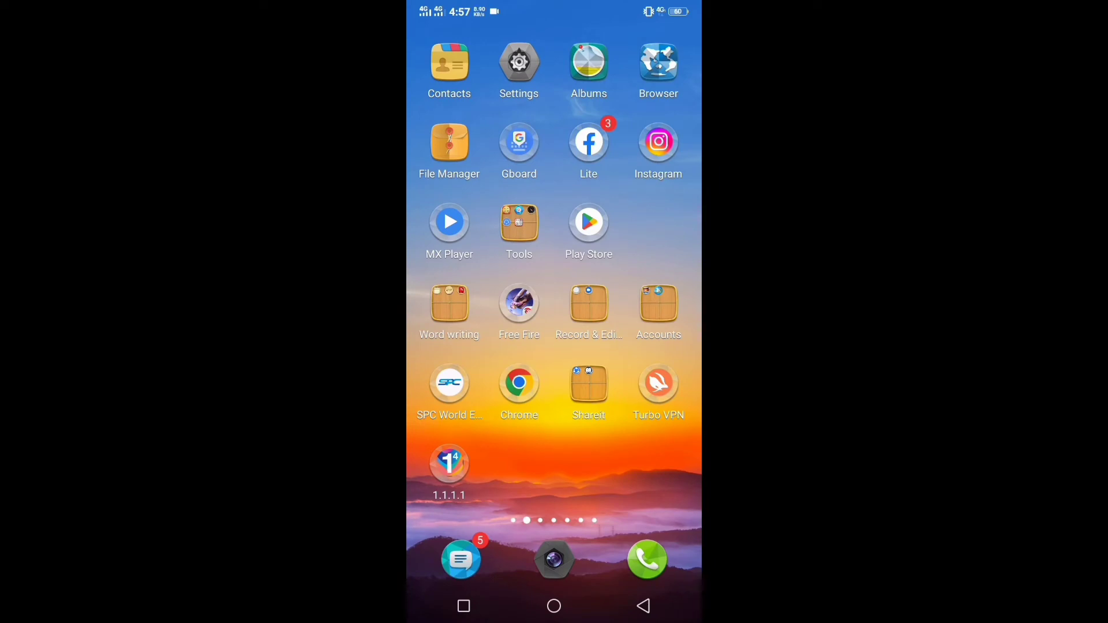
click(518, 63)
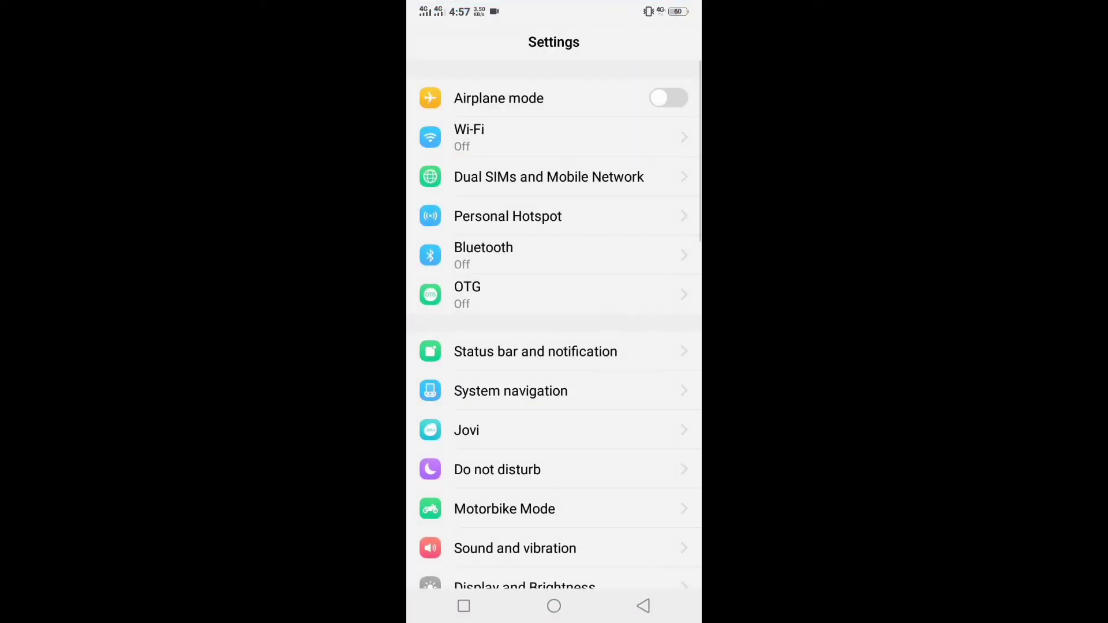
scroll(down, 3)
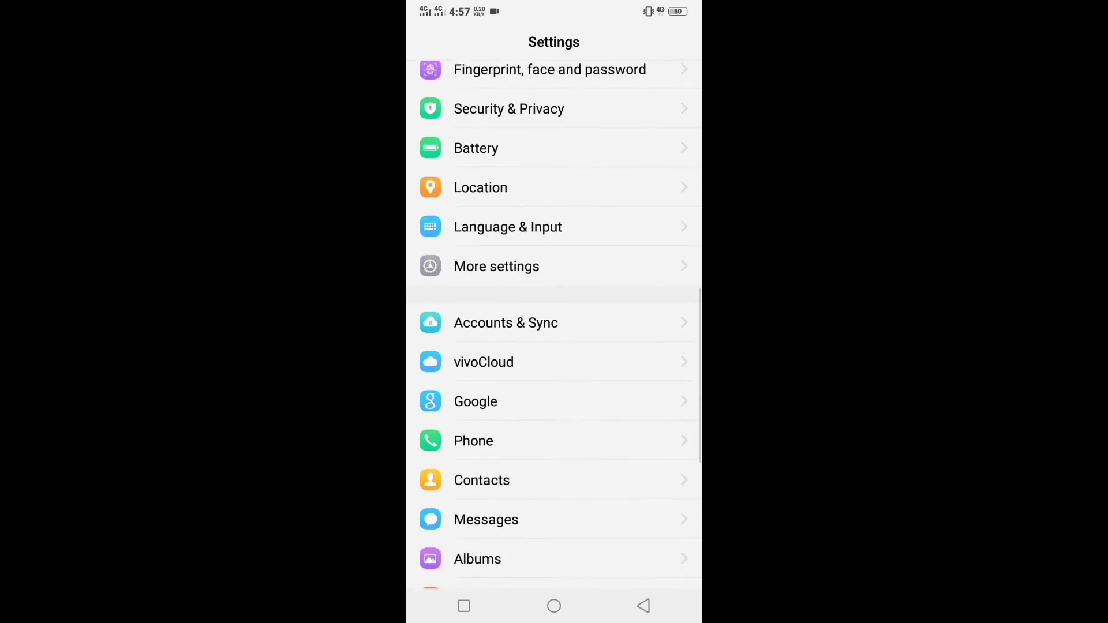
scroll(down, 3)
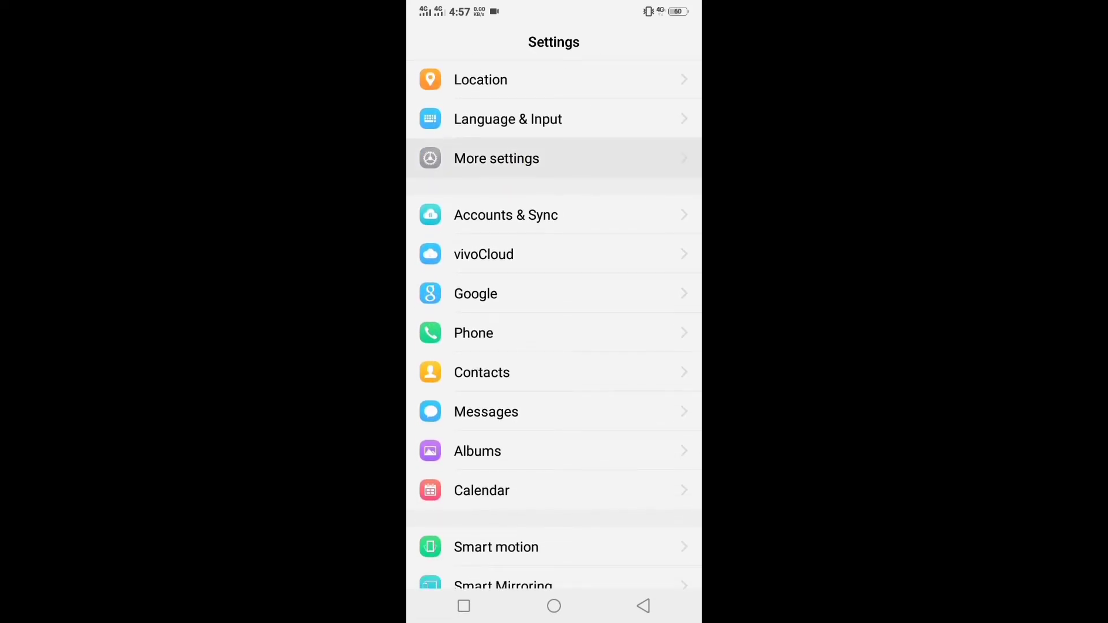
From App manager, locate Instagram in the installed apps and show its Storage page (192 MB cache)
click(497, 158)
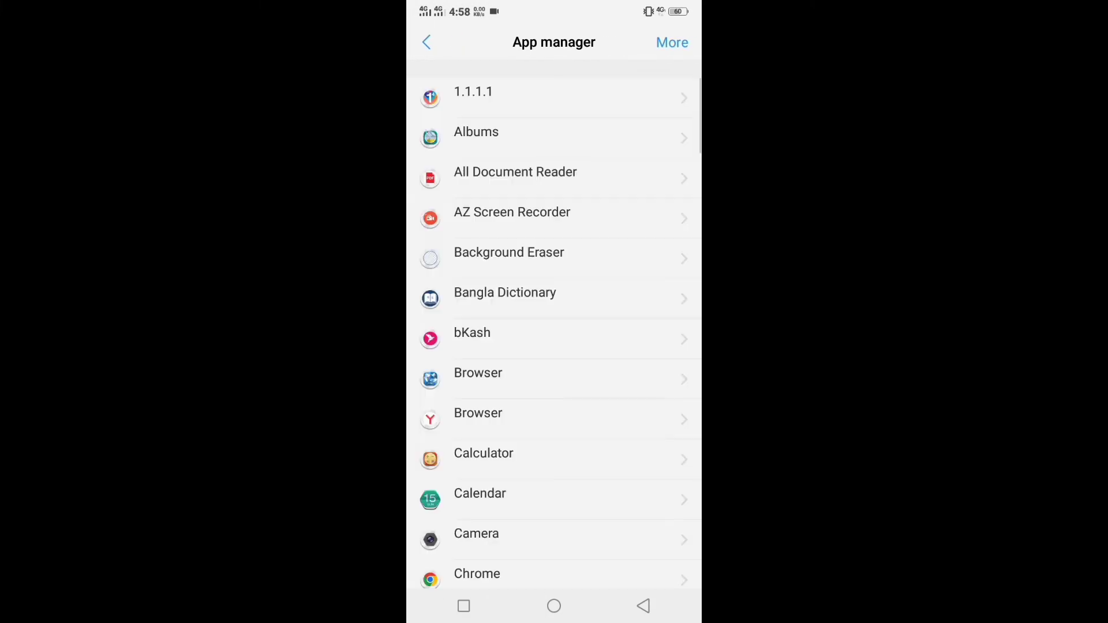
scroll(down, 3)
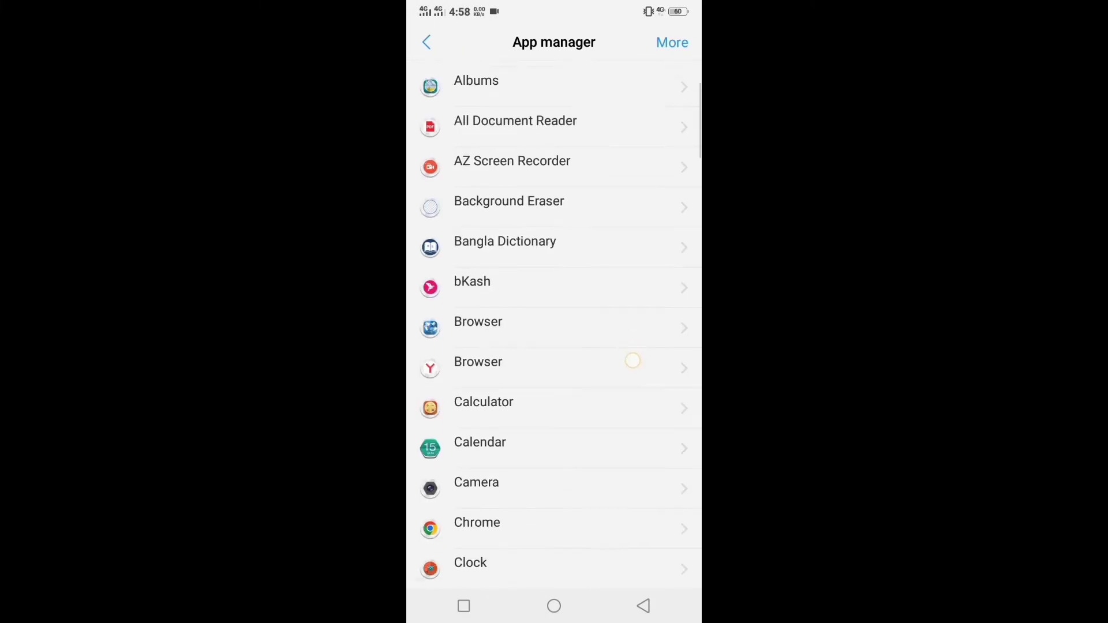
scroll(down, 3)
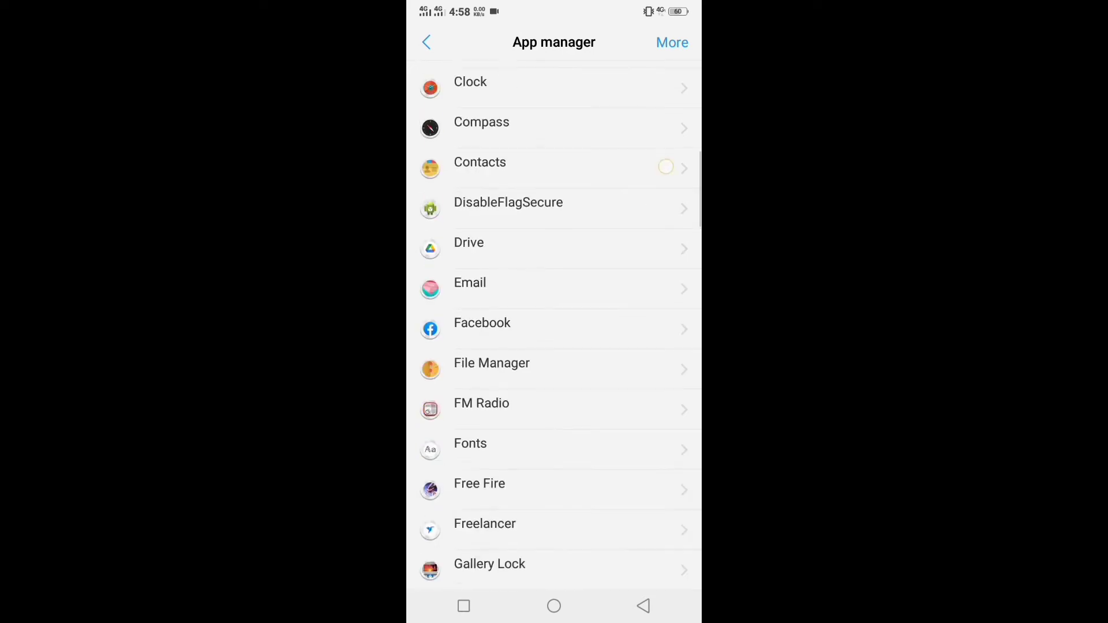
scroll(down, 3)
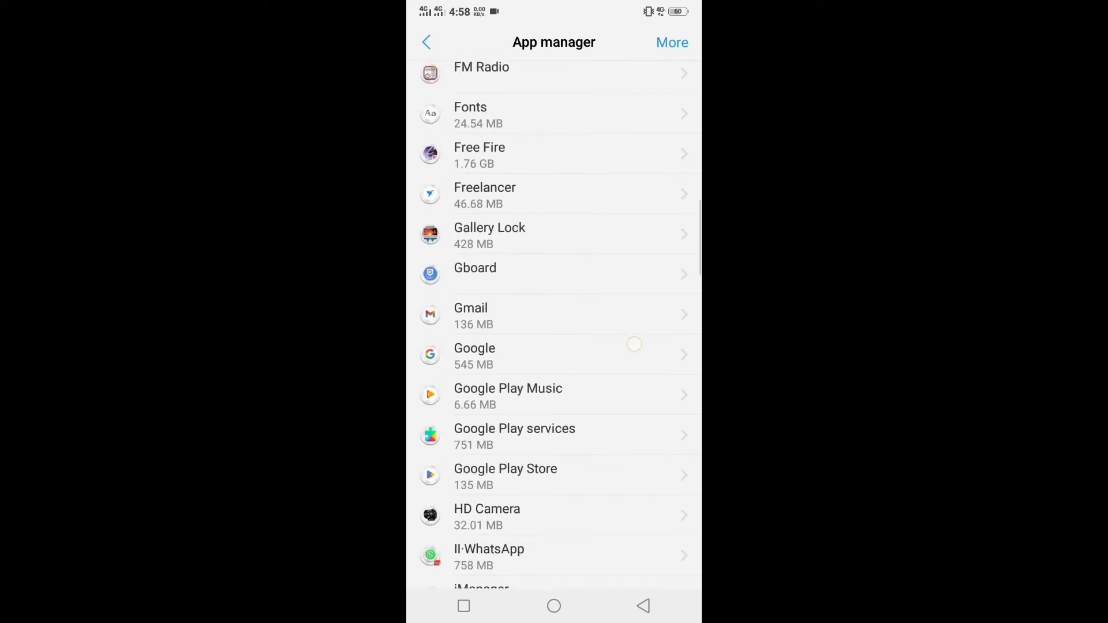
scroll(down, 3)
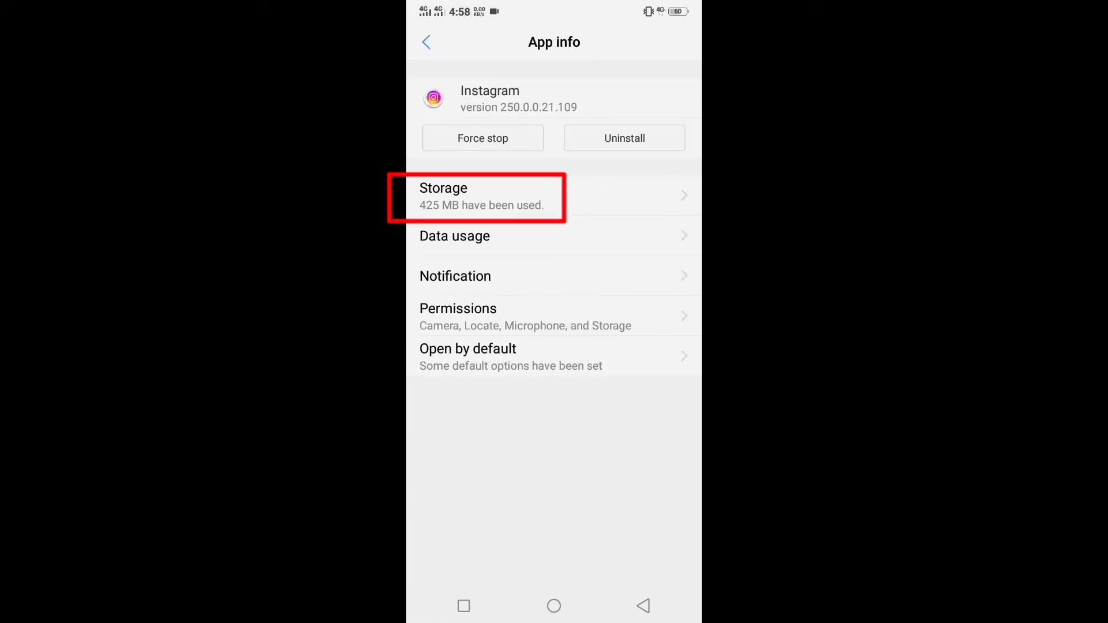
click(476, 199)
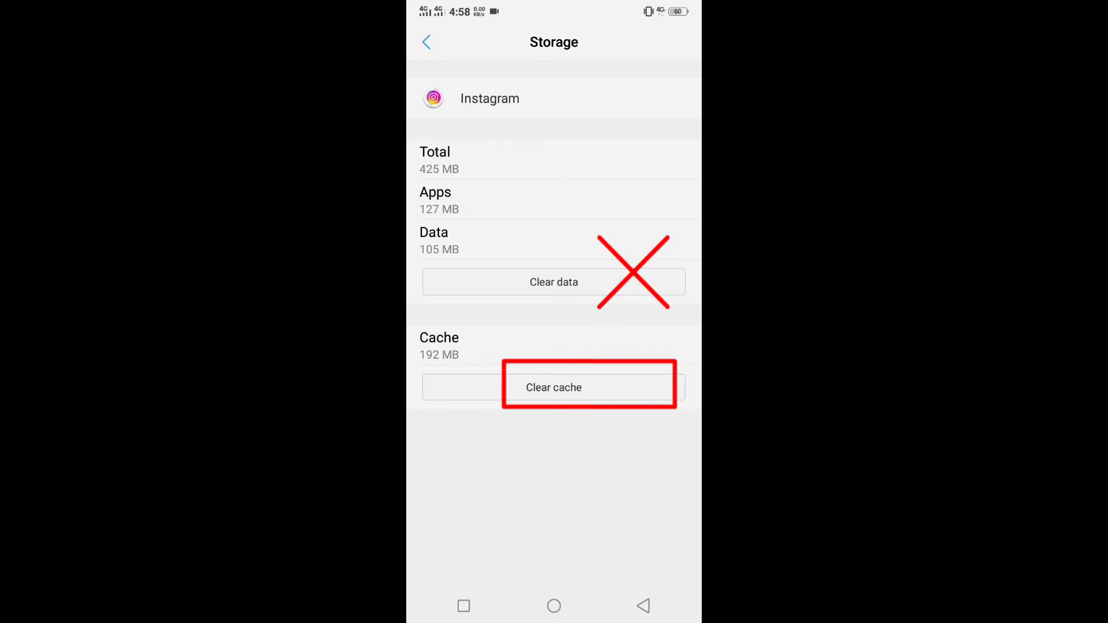
Clear Instagram's 192 MB cache, return to the home screen and relaunch Instagram
click(554, 388)
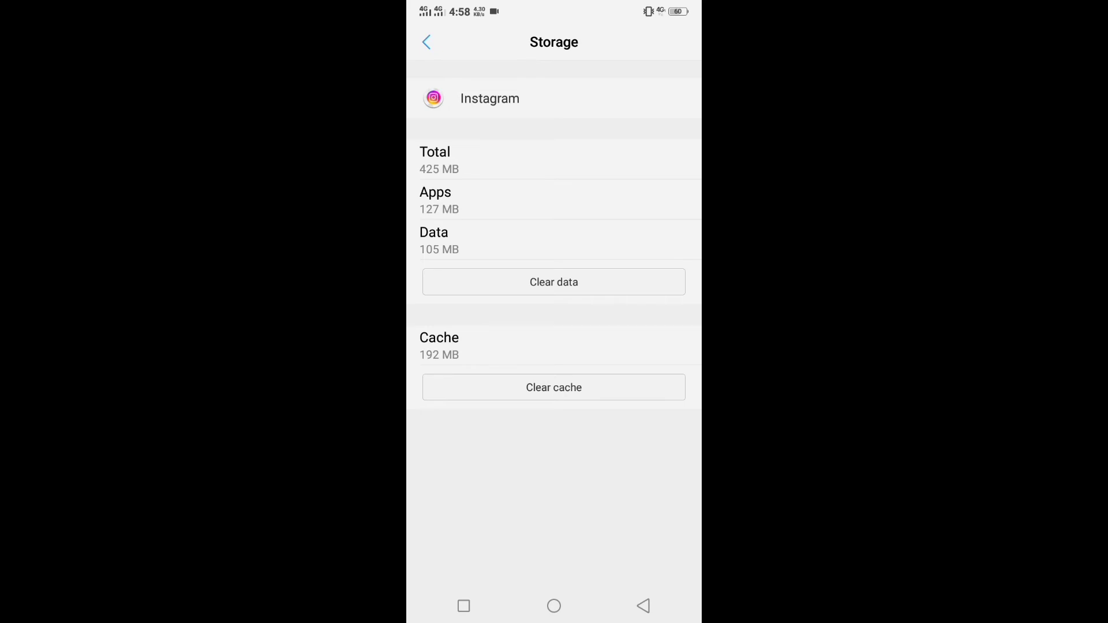
click(554, 388)
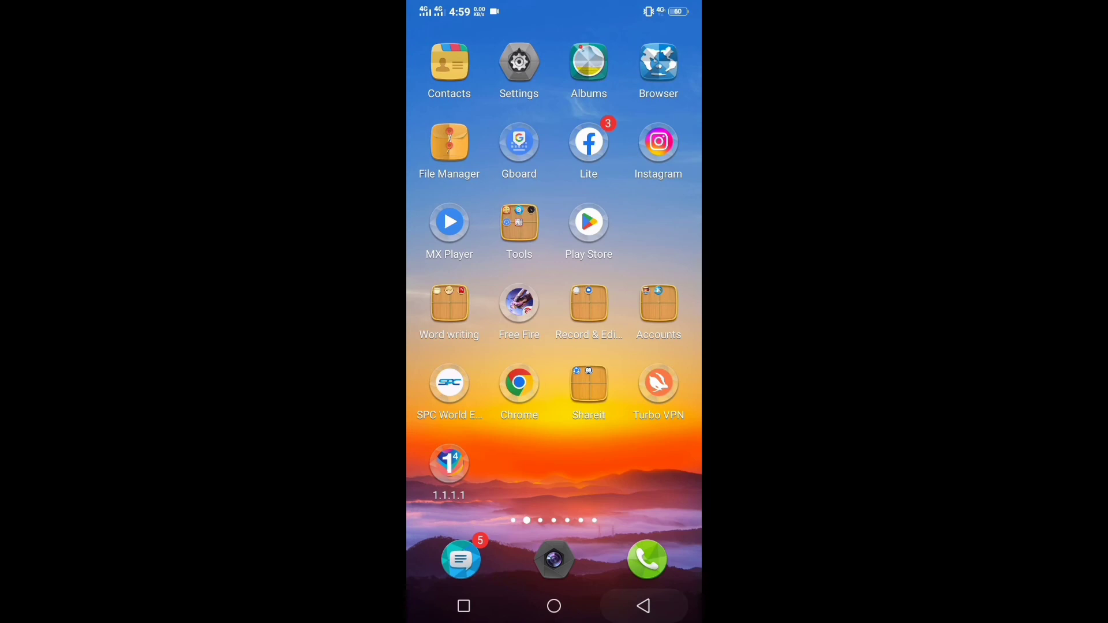
click(658, 141)
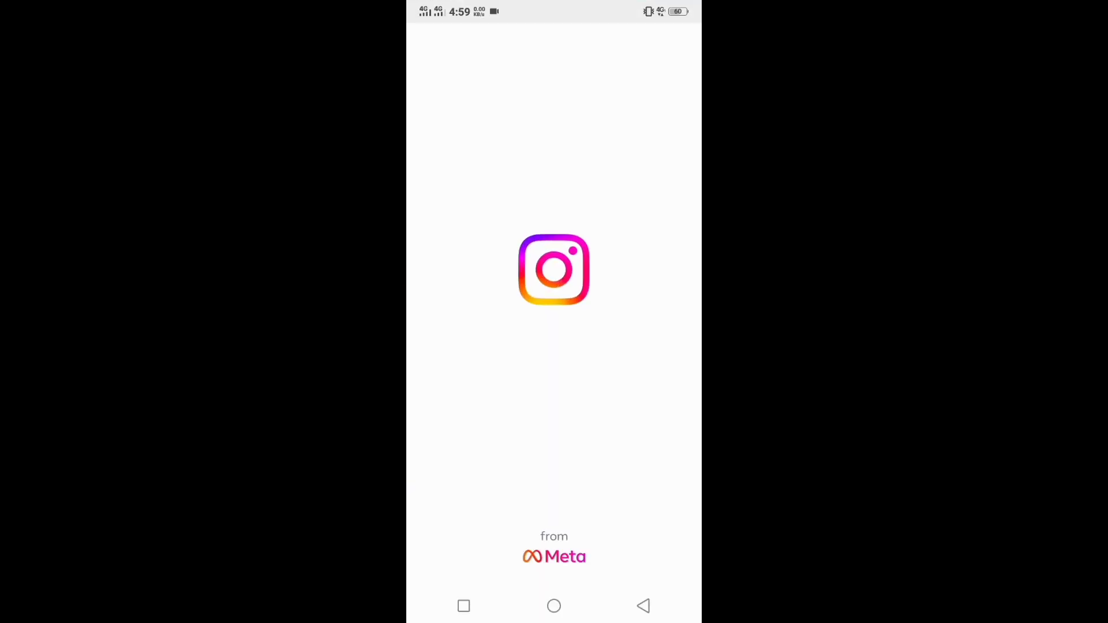